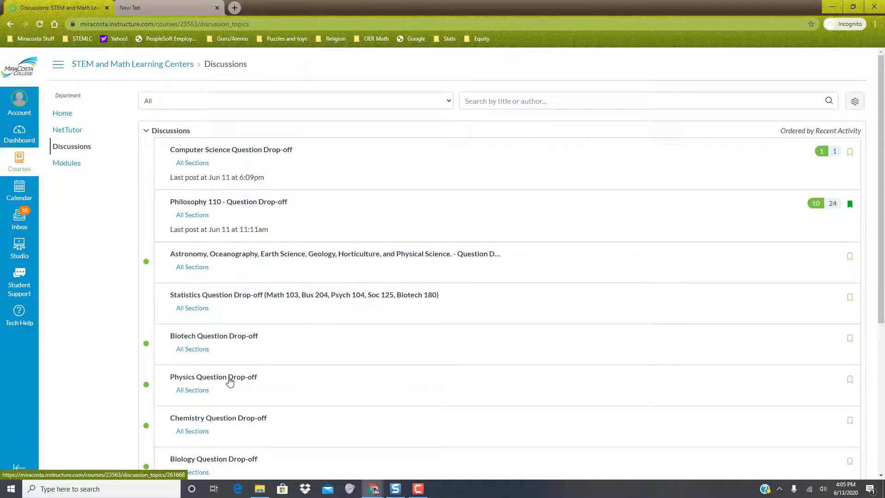
Open Physics Question Drop-off and browse the Canvas image folders available for embedding.
left_click(213, 377)
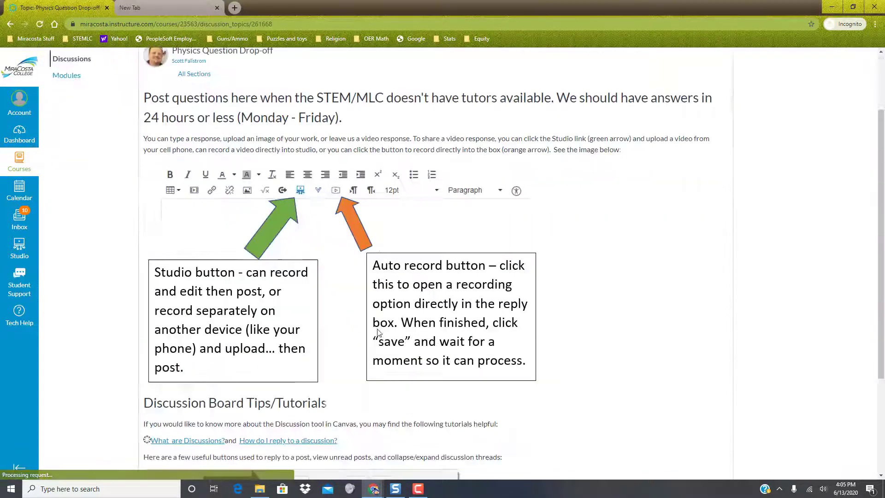
scroll("down", 3)
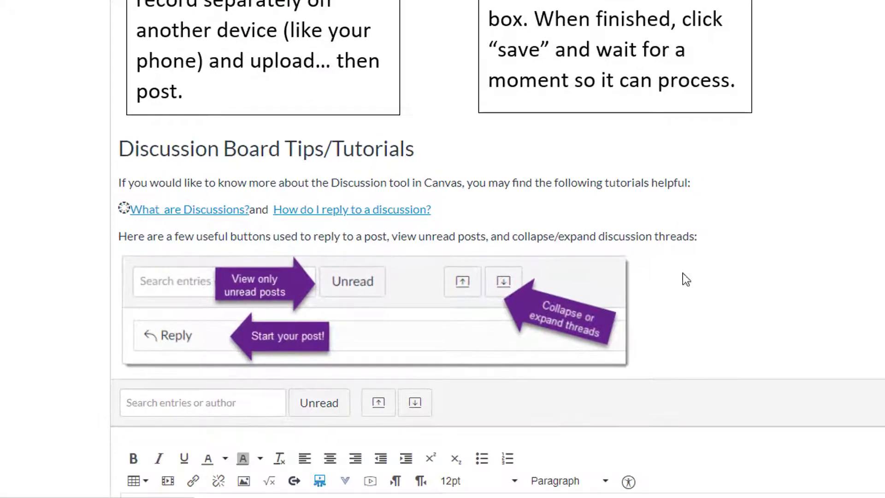
scroll("down", 3)
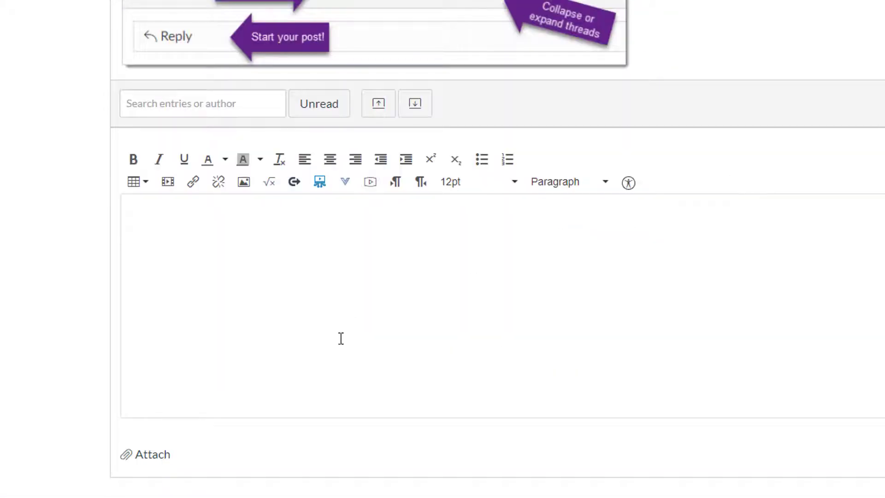
mouse_move(243, 181)
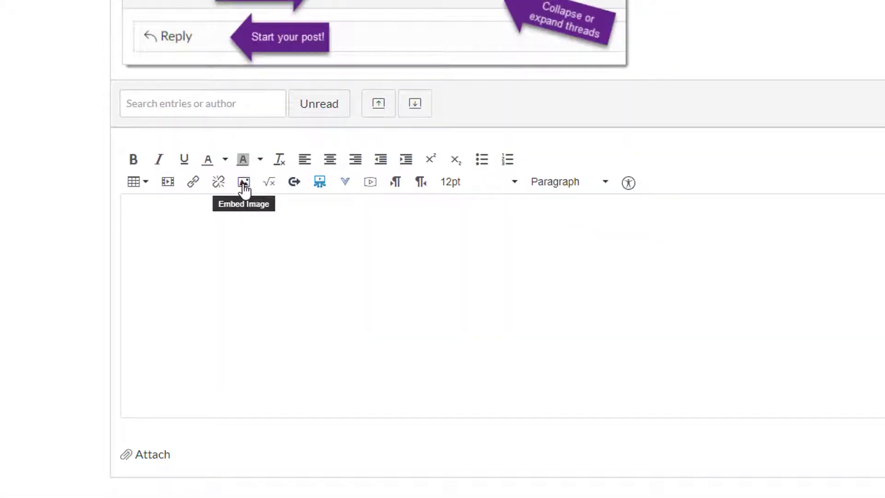
left_click(244, 181)
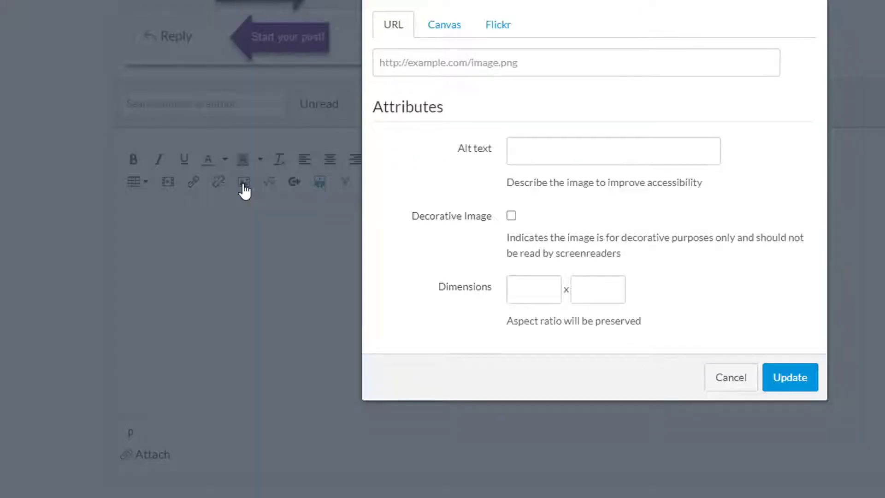
left_click(444, 24)
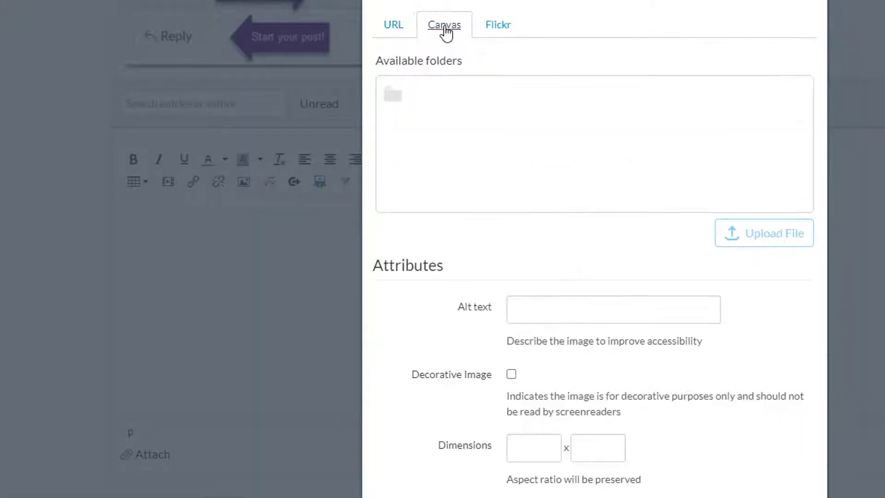
left_click(432, 93)
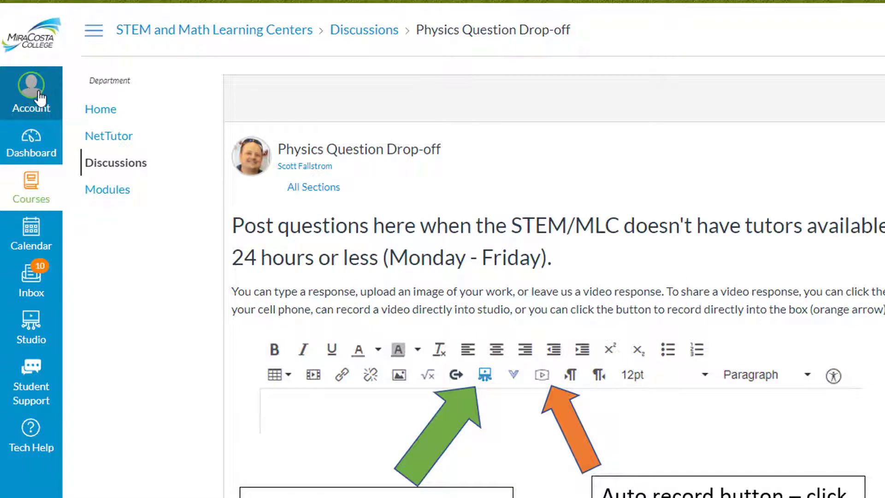
Upload large_number_formats.png to the student's personal Files from Account > Files.
left_click(31, 90)
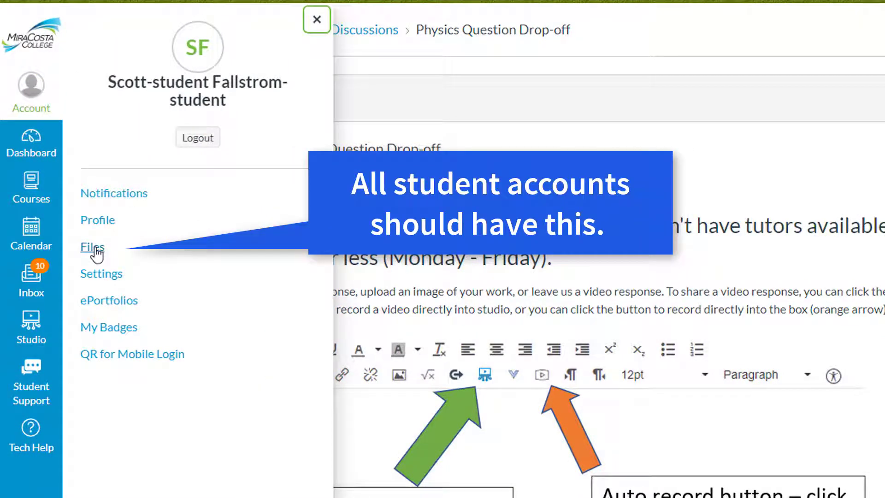
left_click(92, 246)
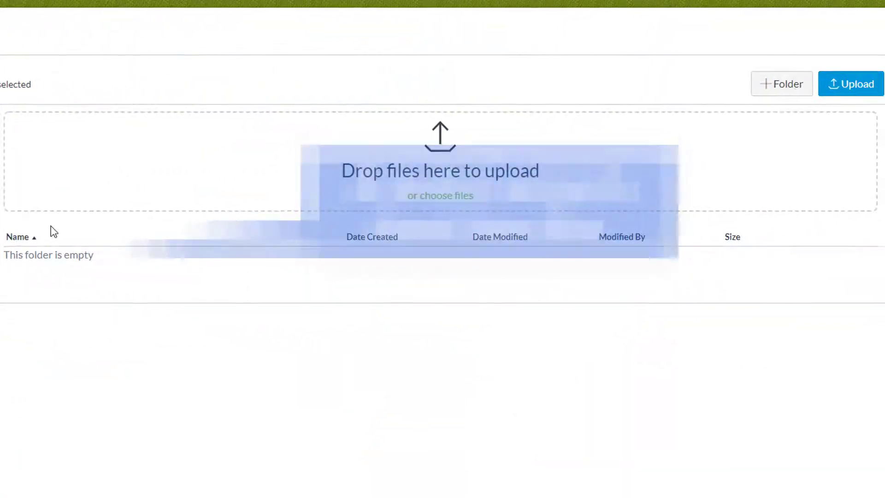
mouse_move(440, 141)
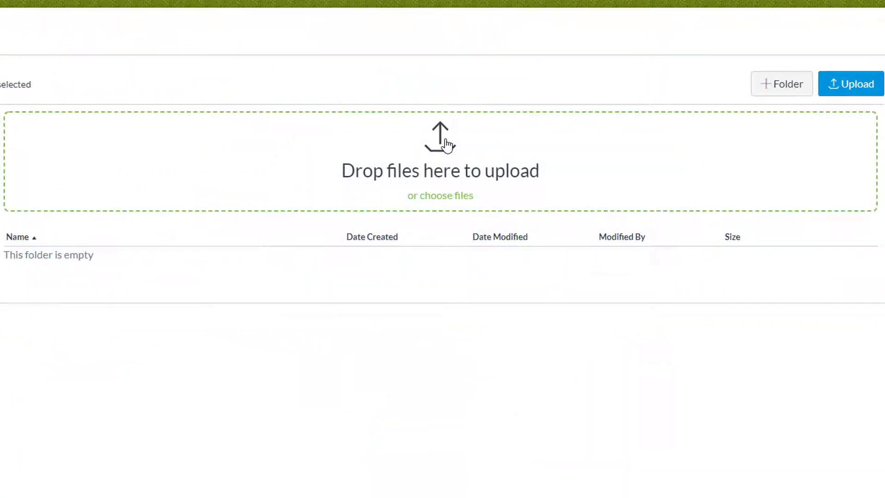
mouse_move(439, 152)
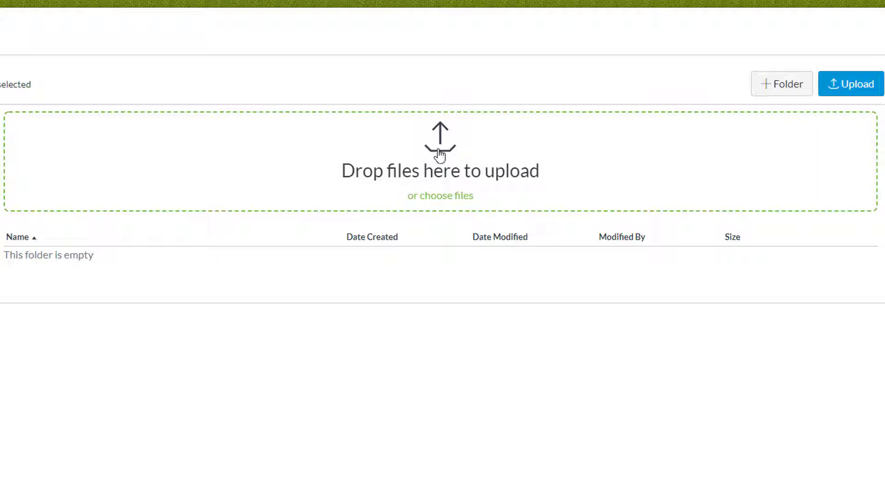
left_click(439, 195)
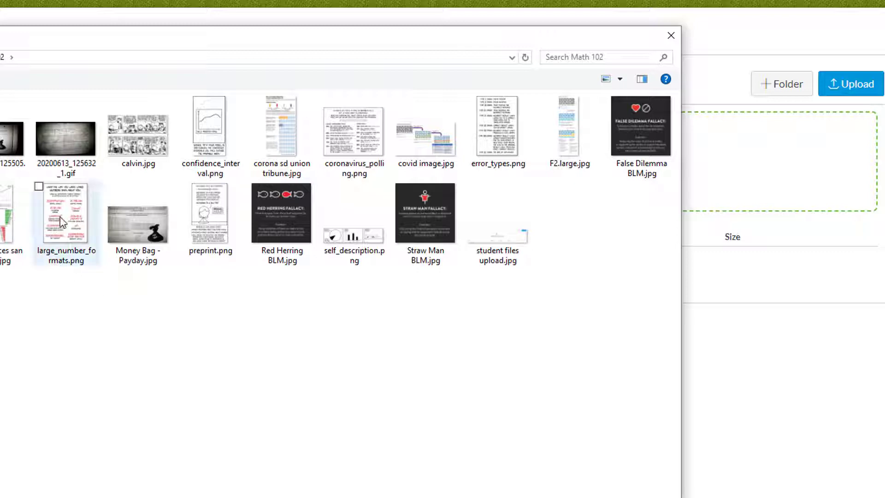
left_click(66, 214)
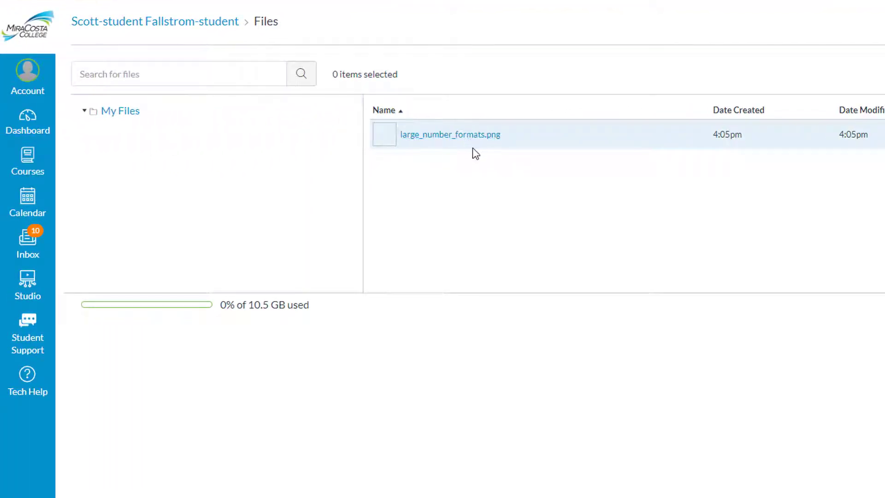
mouse_move(28, 121)
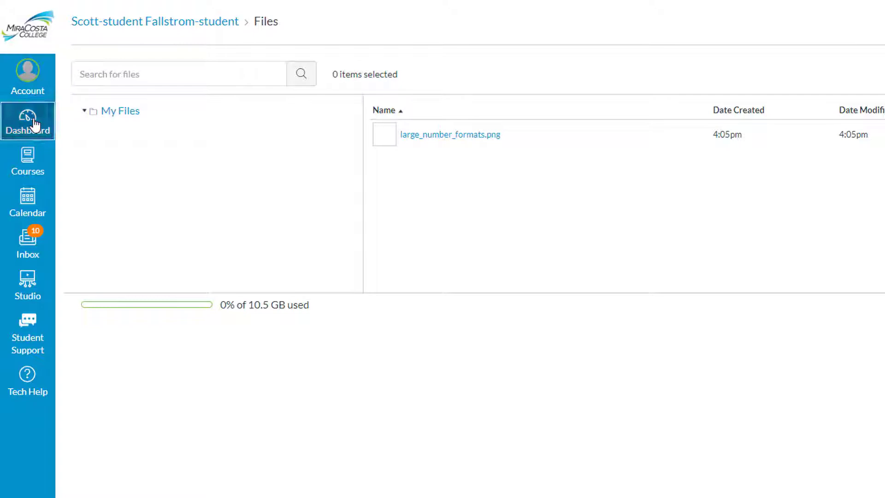
Go from the Dashboard to the STEM and Math Learning Centers course discussion.
left_click(27, 121)
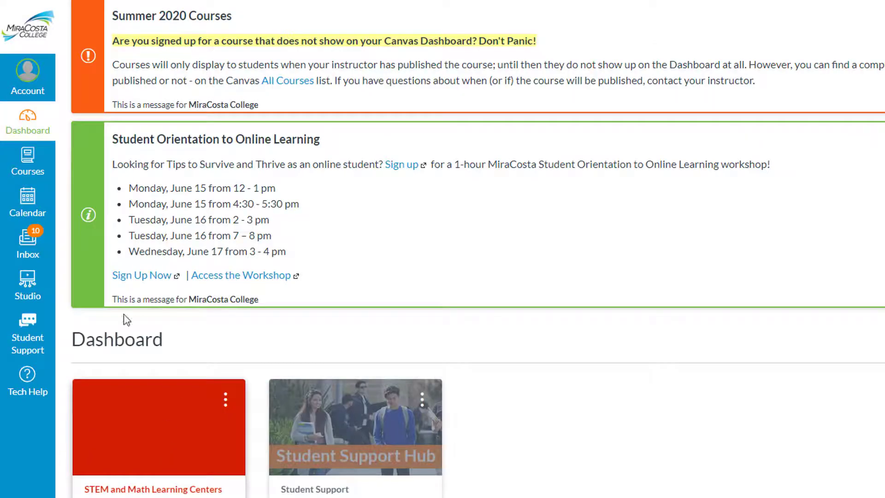
left_click(158, 489)
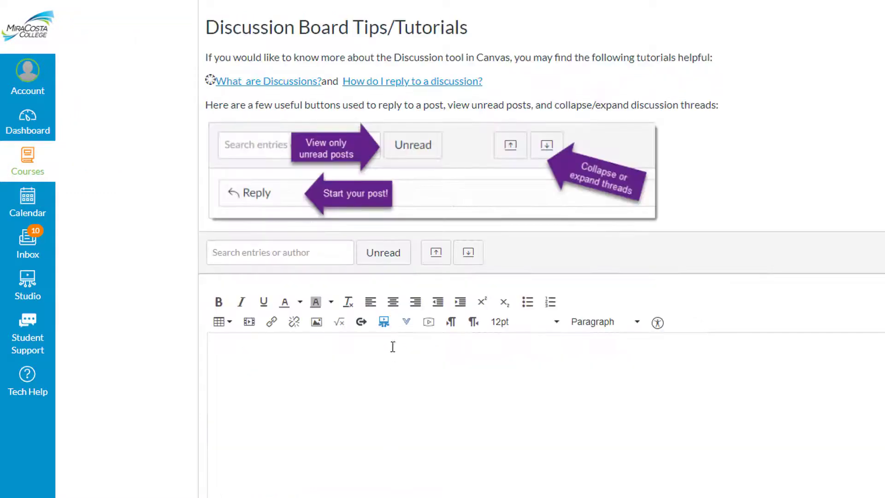
mouse_move(316, 322)
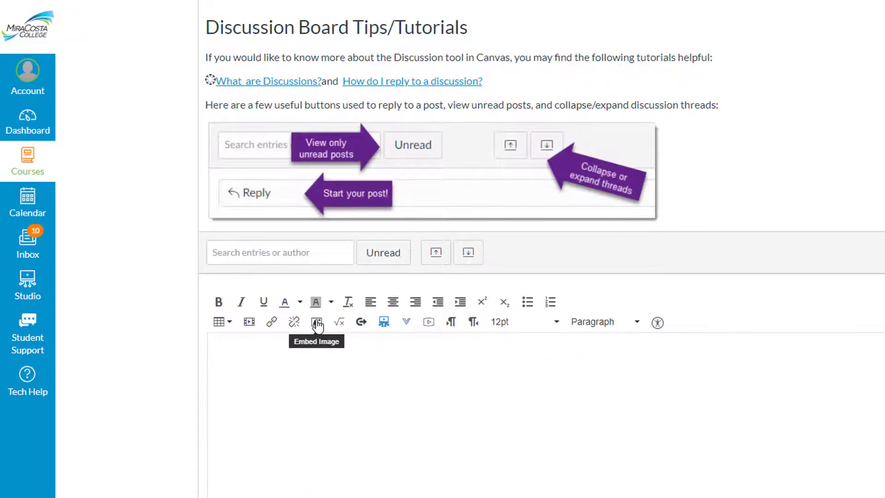
Choose large_number_formats.png from My files in the Insert/Edit Image dialog and click Update.
left_click(316, 321)
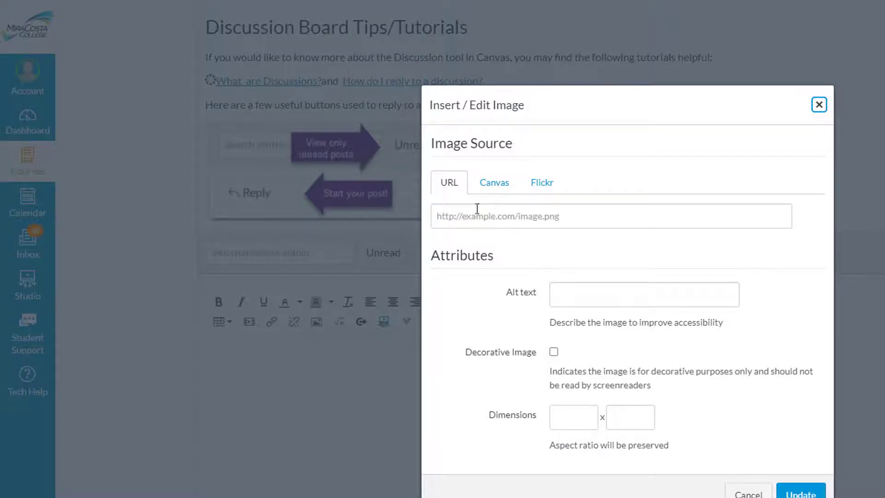
left_click(494, 181)
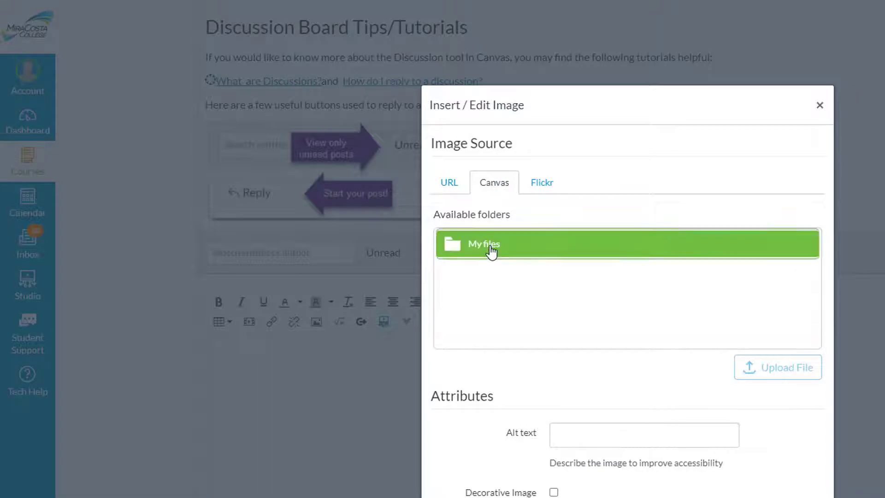
left_click(483, 244)
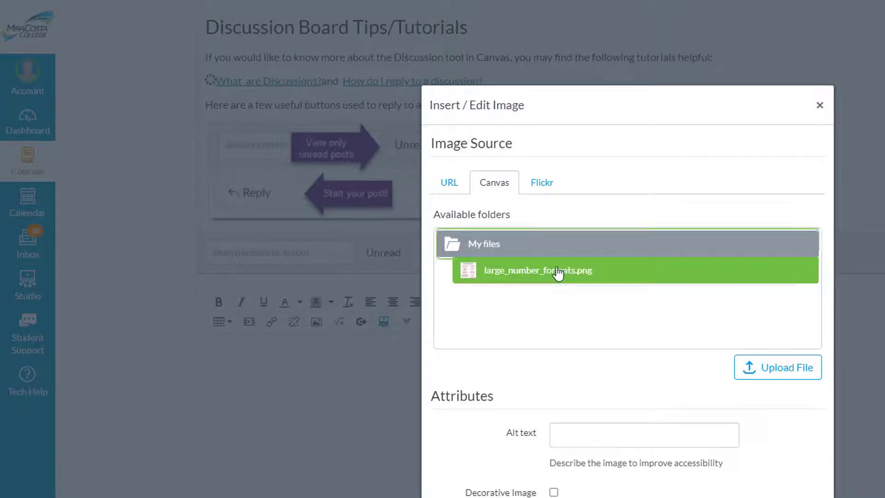
left_click(536, 270)
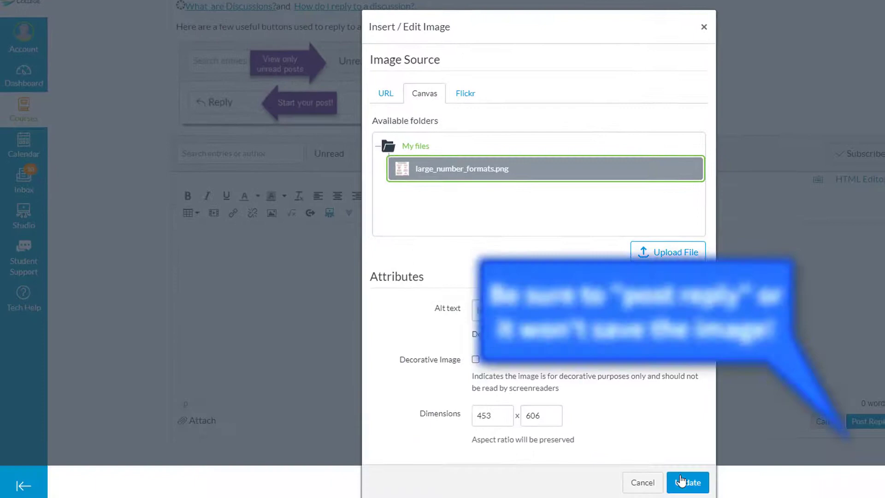
left_click(687, 482)
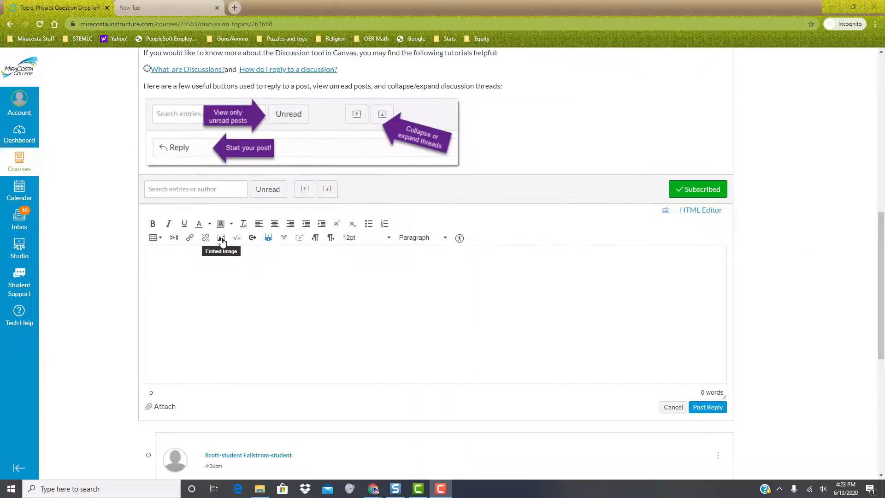
Upload self_description.png (740 × 180) through Embed Image and select it.
left_click(221, 237)
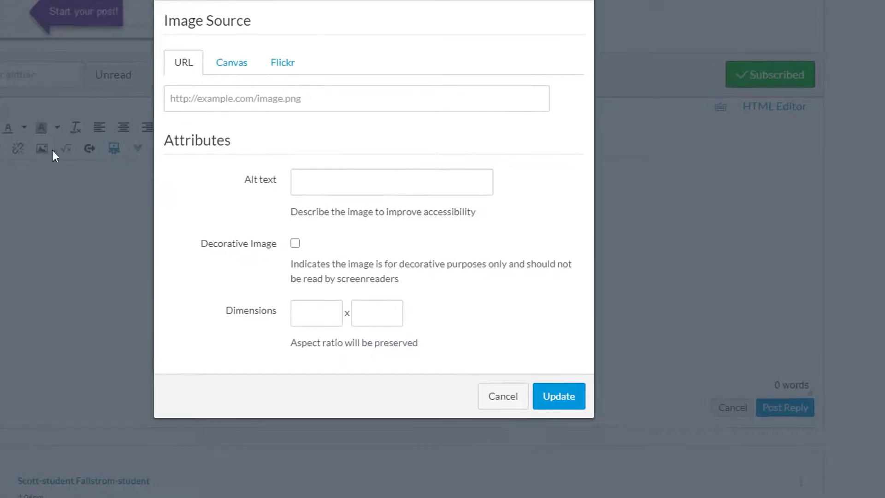
left_click(231, 62)
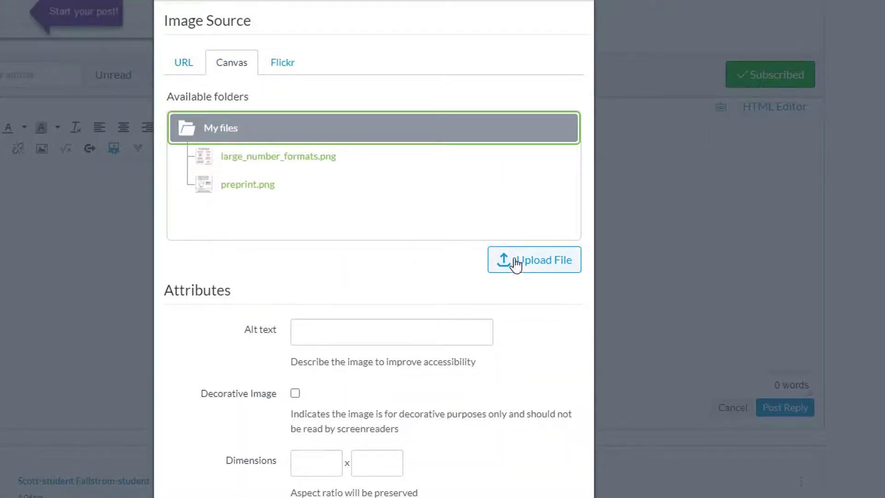
mouse_move(525, 265)
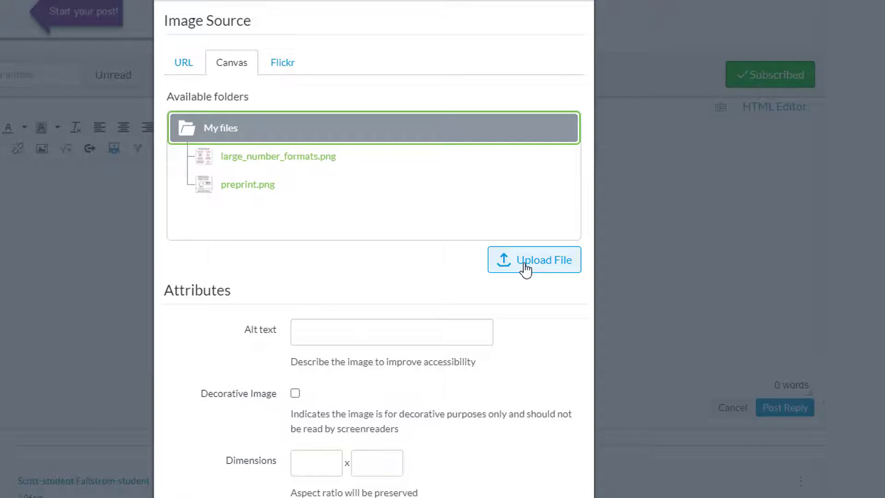
left_click(533, 259)
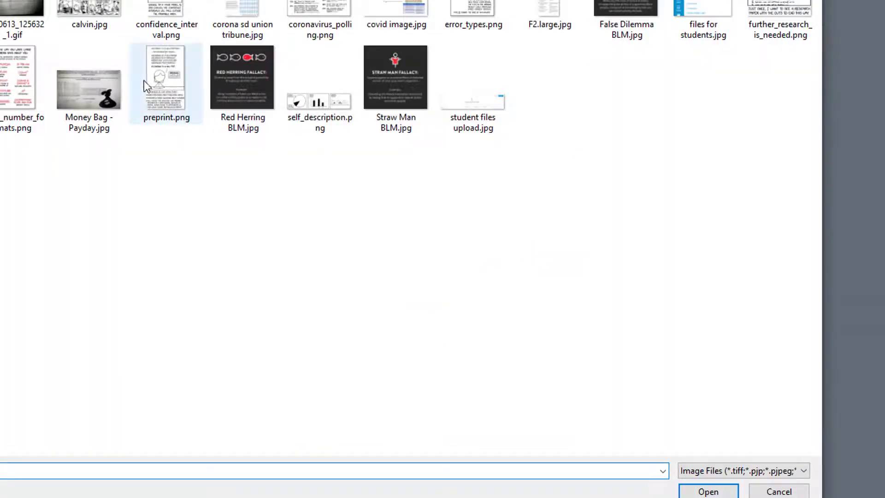
left_click(320, 77)
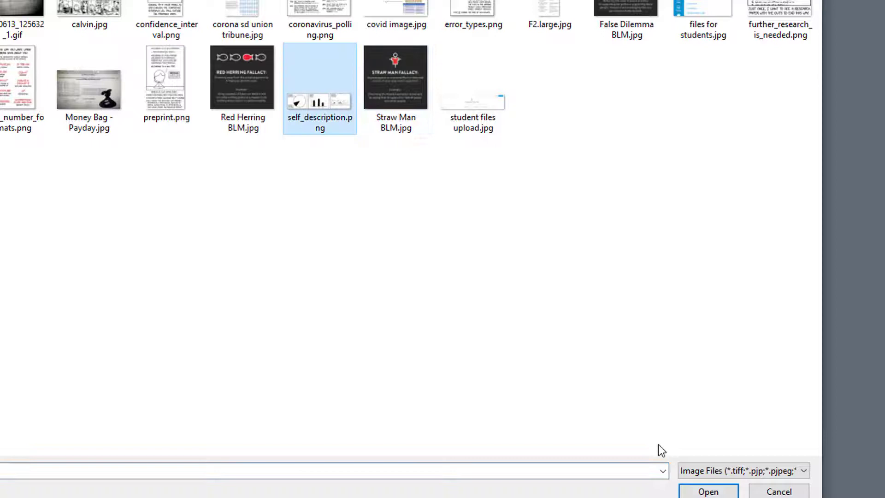
left_click(708, 491)
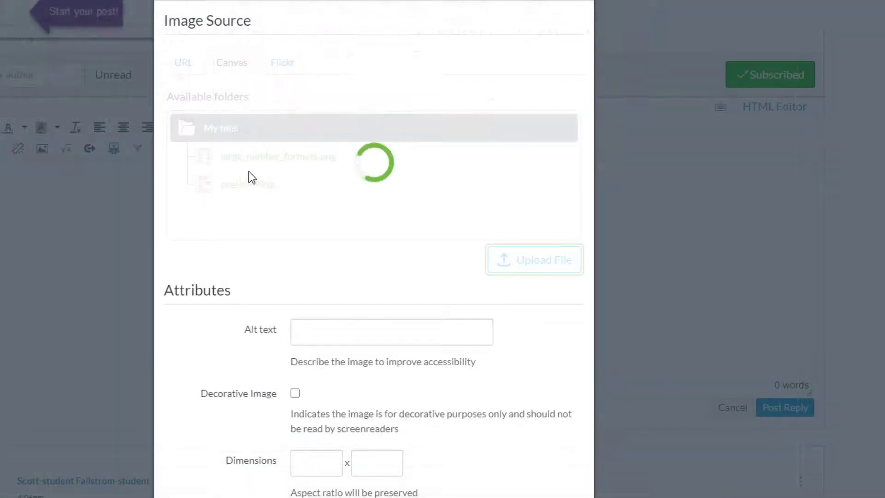
left_click(263, 213)
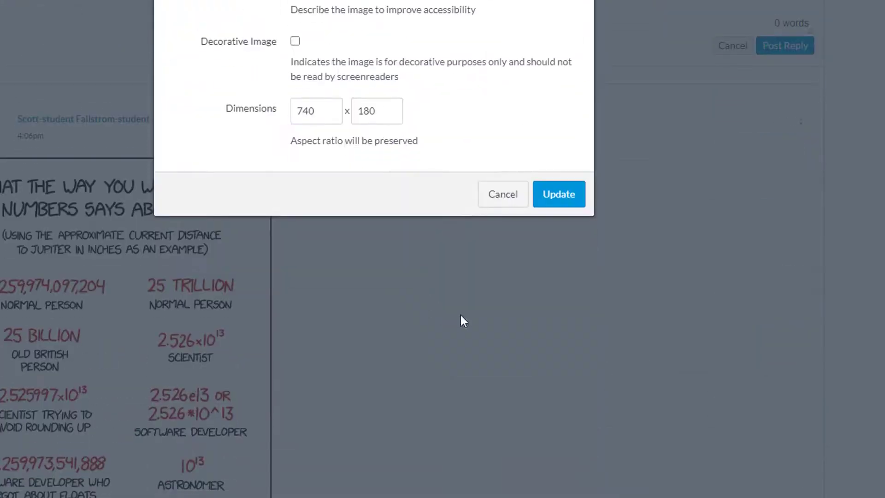
Embed the selected image in the reply and post it.
left_click(558, 194)
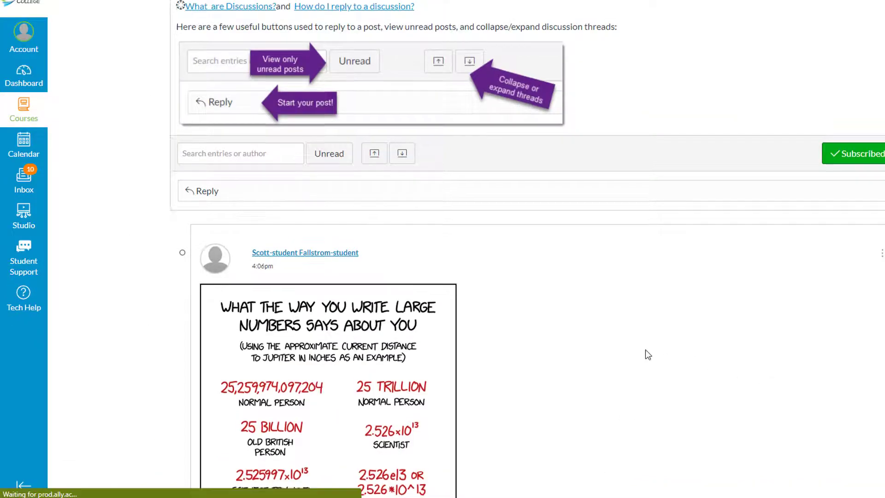
scroll("down", 3)
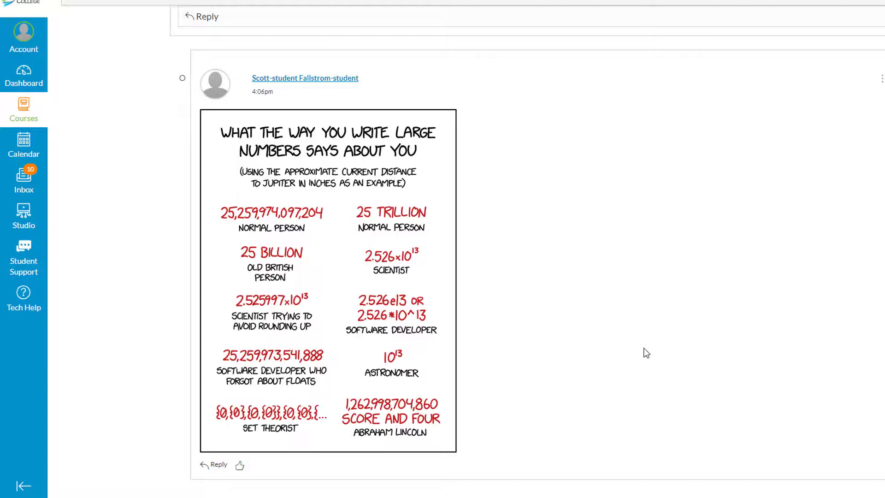
mouse_move(458, 281)
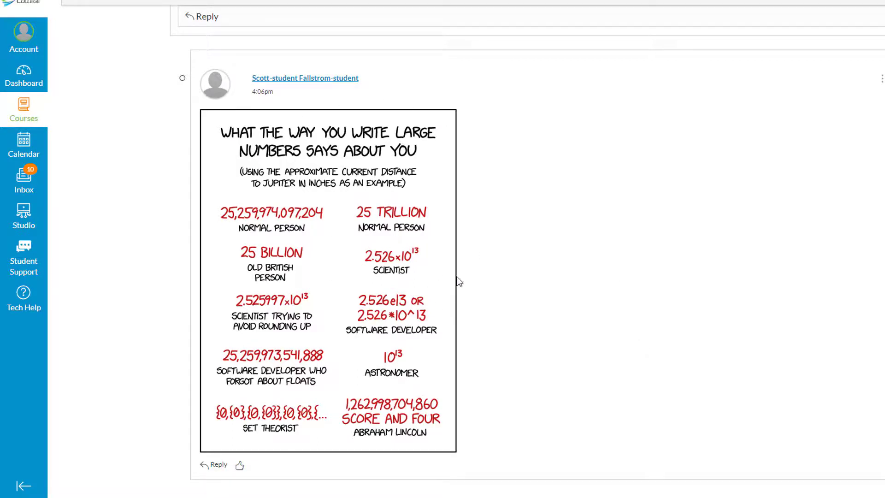
mouse_move(510, 298)
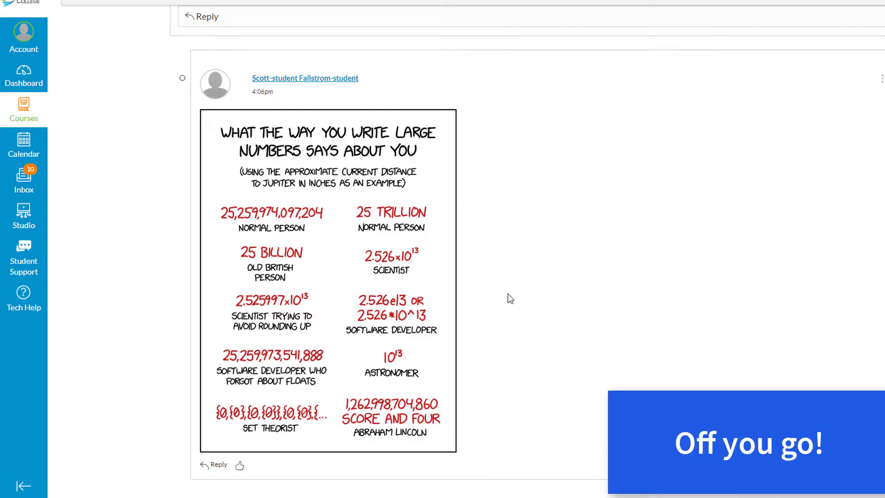
mouse_move(509, 298)
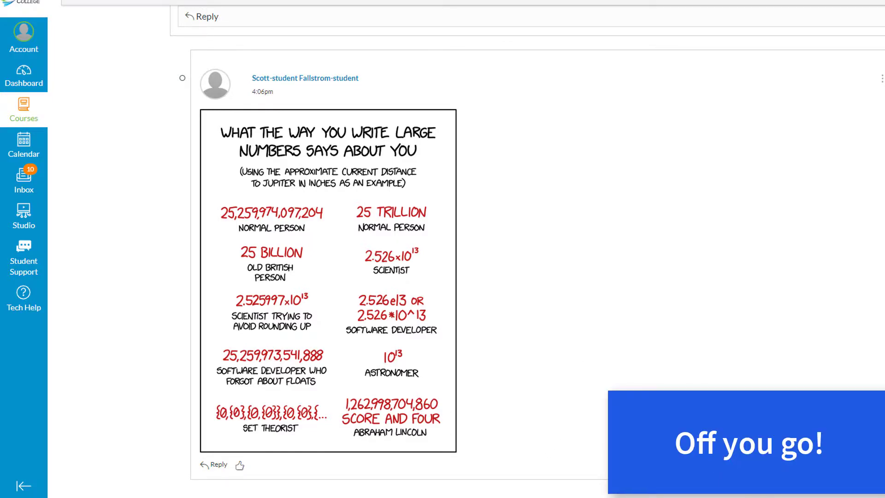